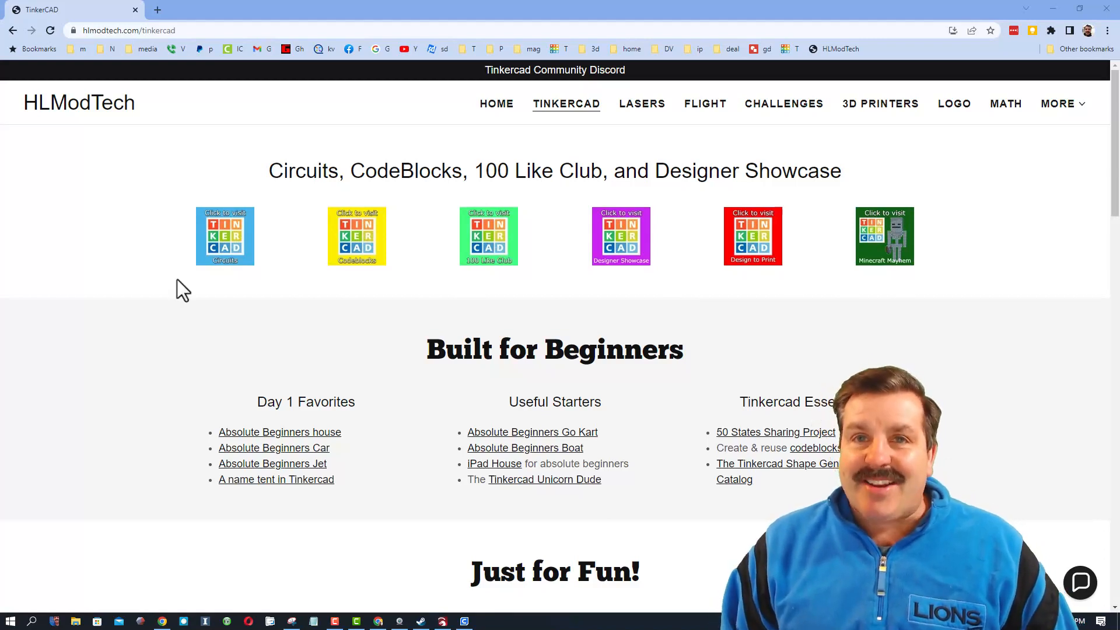
Step: Reach the Tinkercad Community gallery's 3D Designs staff picks from the HLModTech page
left_click(226, 236)
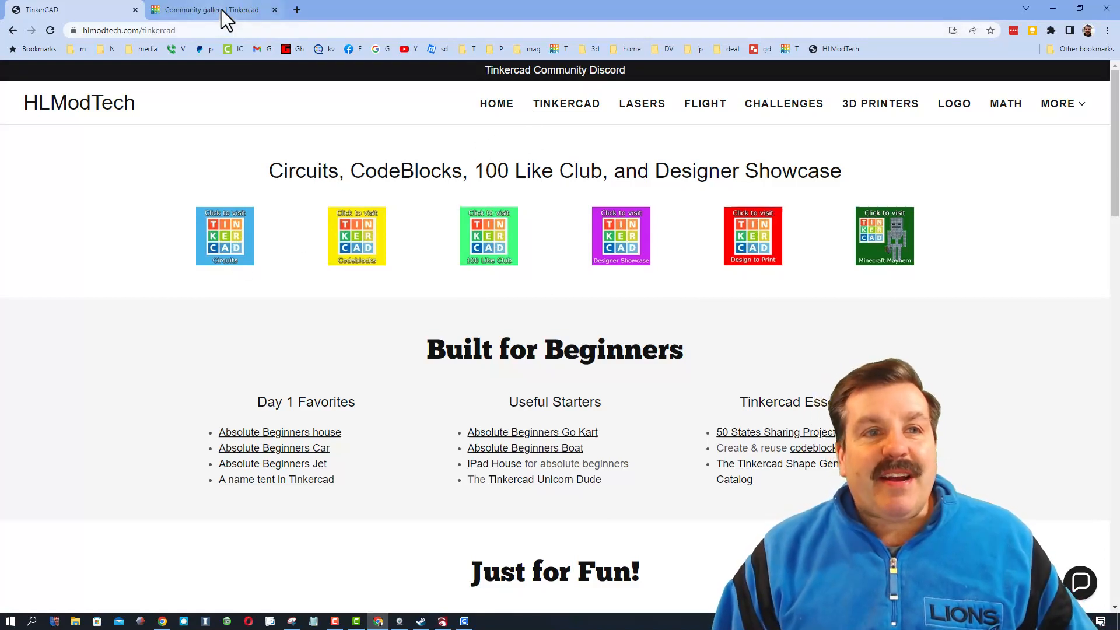
left_click(211, 9)
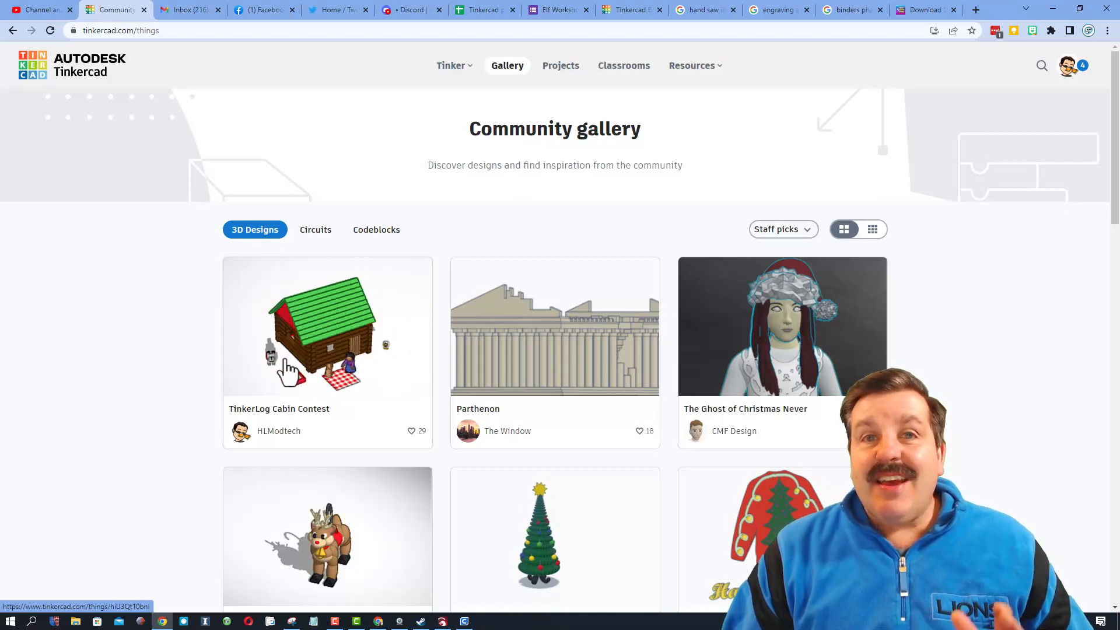
Step: View the TinkerLog Cabin Contest design by HLModtech with its rules and starter links
left_click(326, 326)
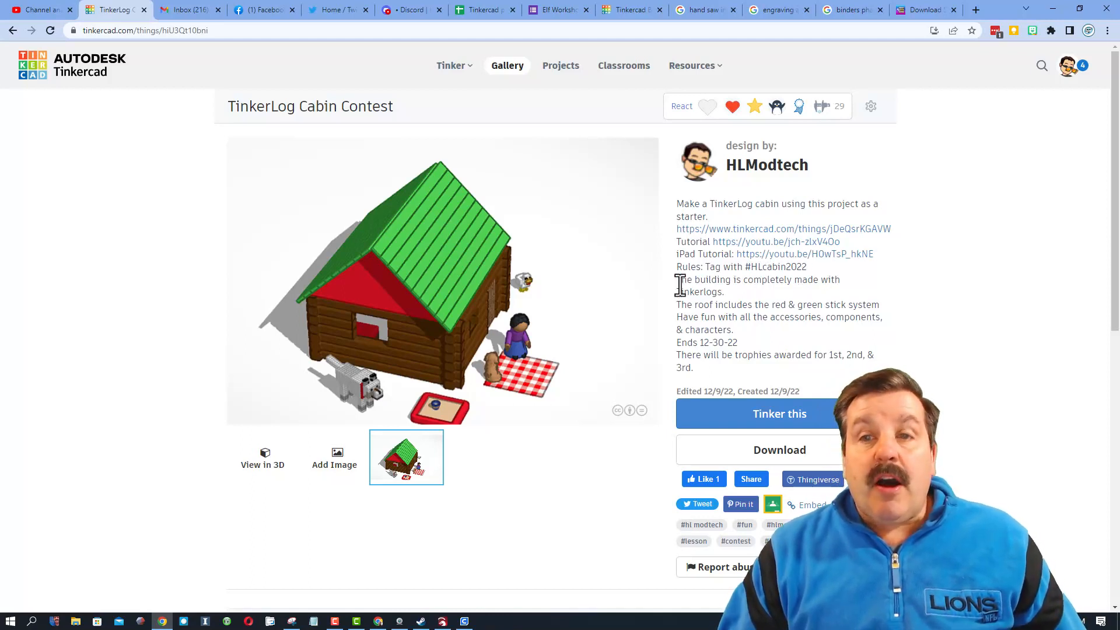
mouse_move(447, 364)
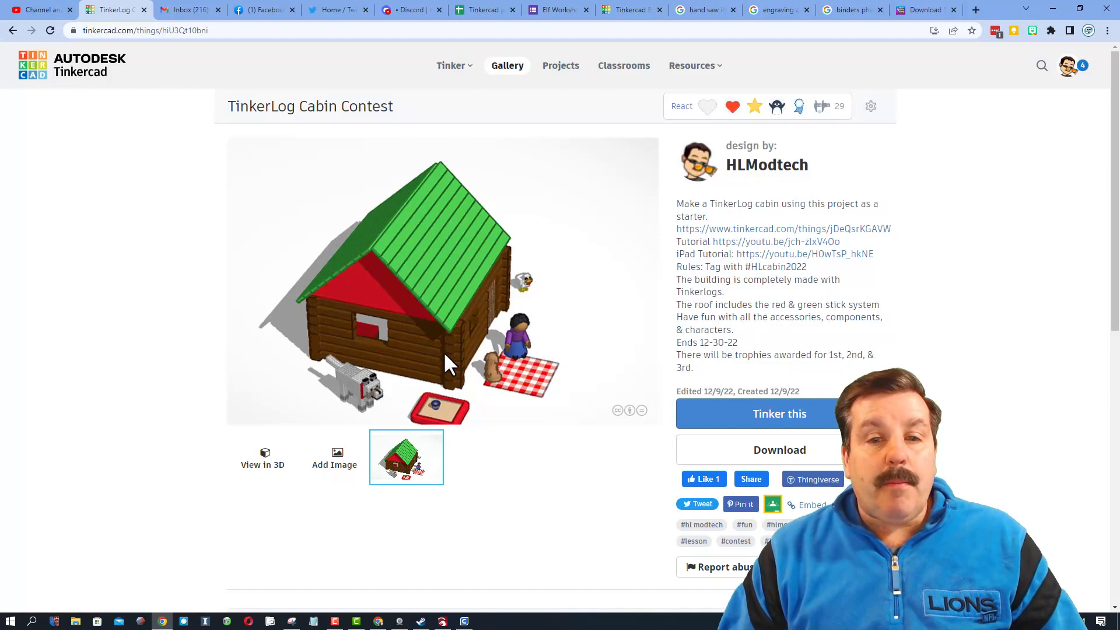
mouse_move(435, 379)
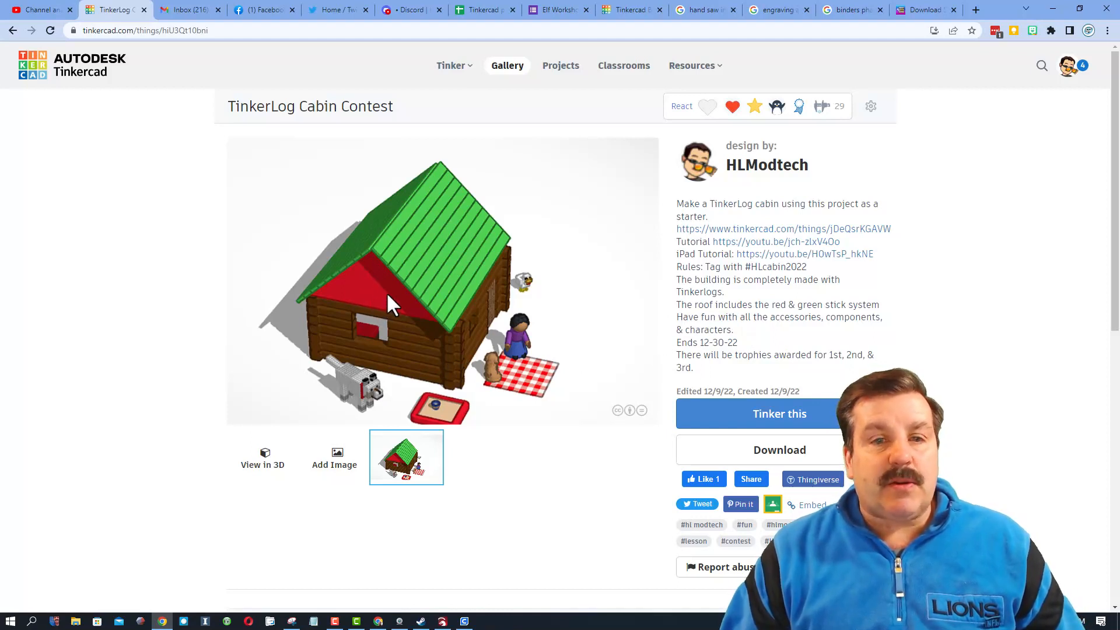
mouse_move(468, 290)
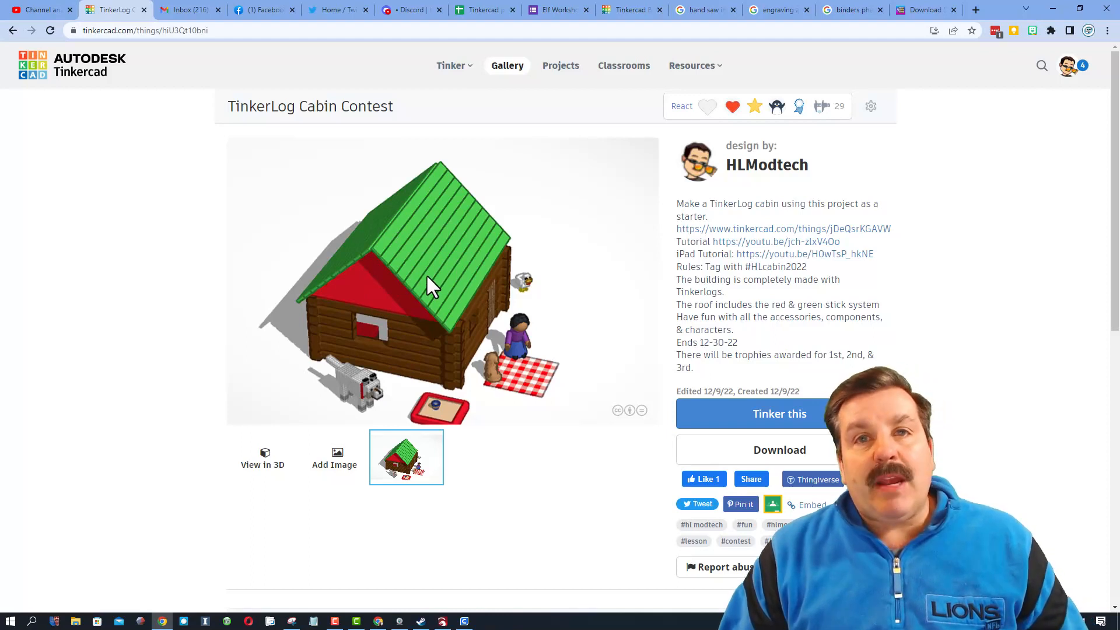
mouse_move(435, 278)
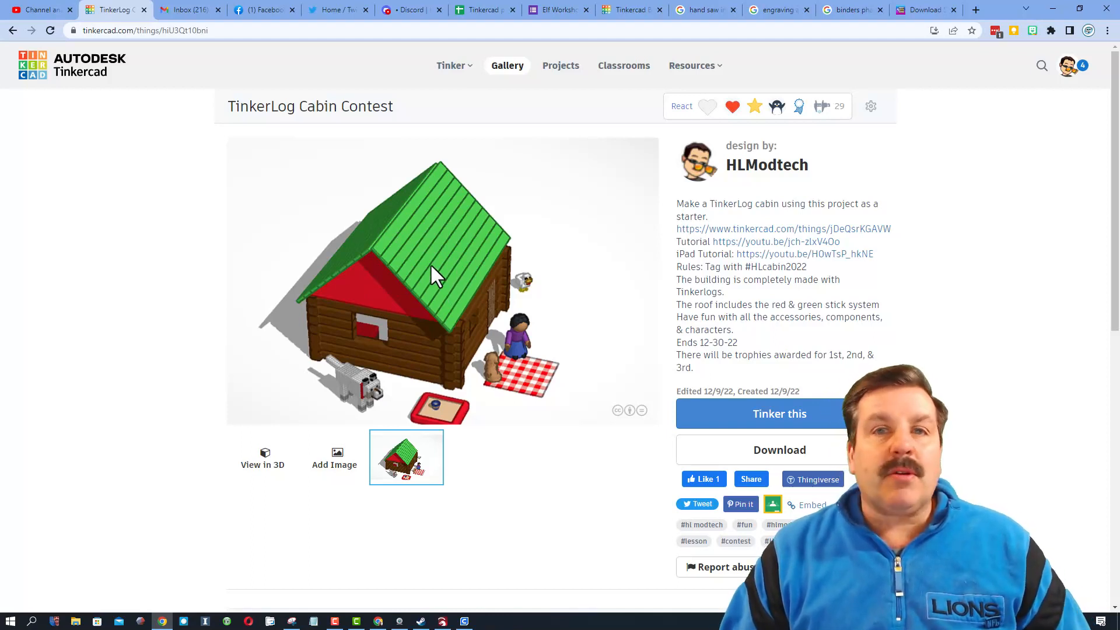
mouse_move(400, 304)
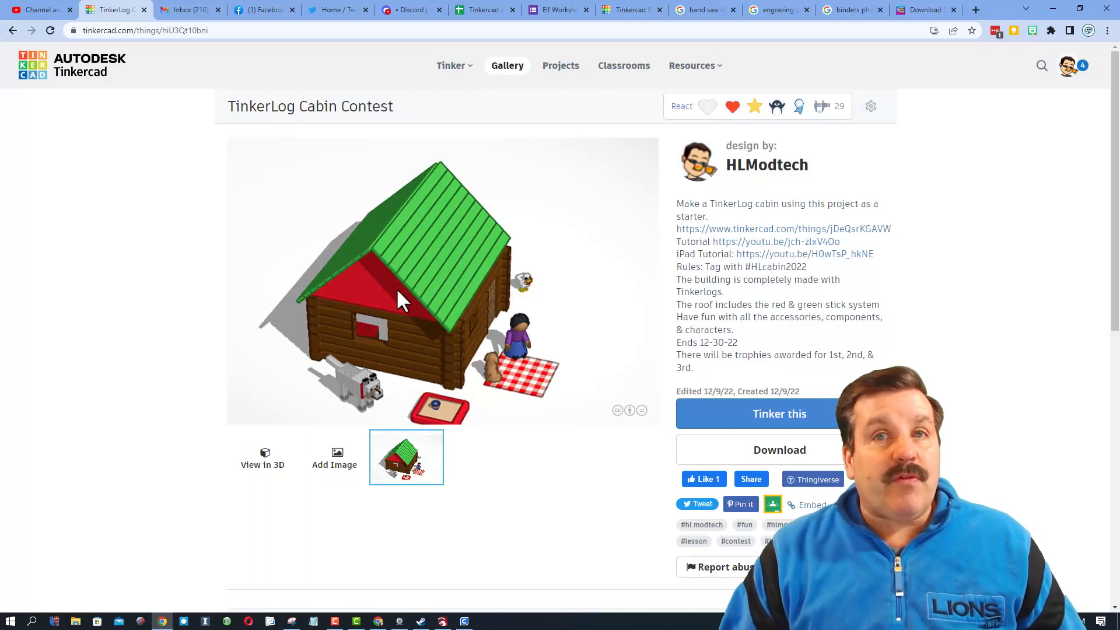
mouse_move(677, 340)
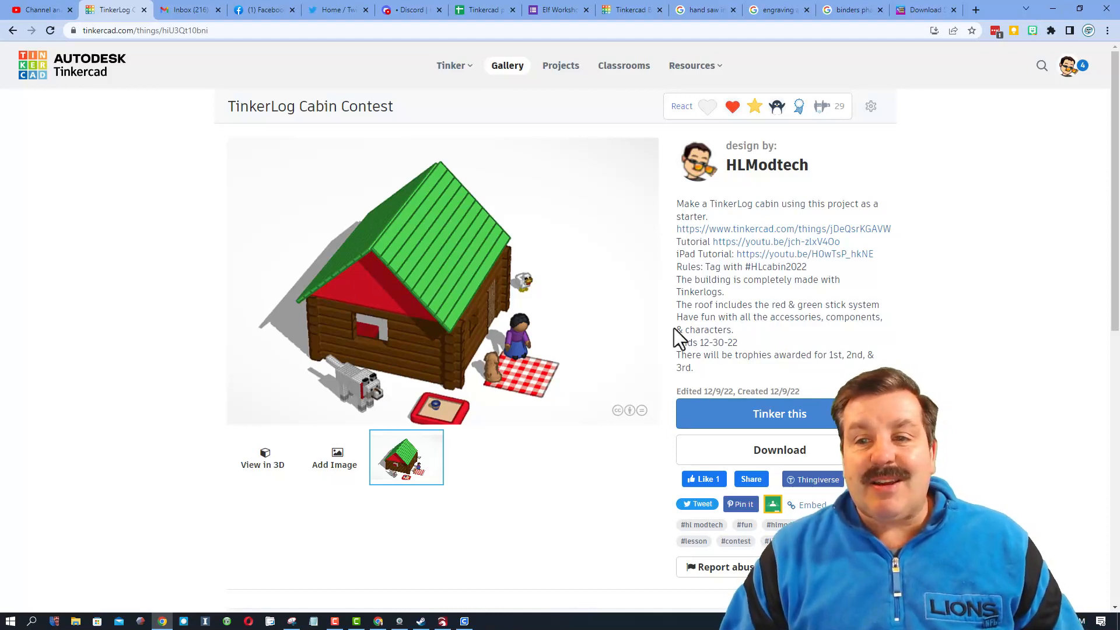
mouse_move(375, 403)
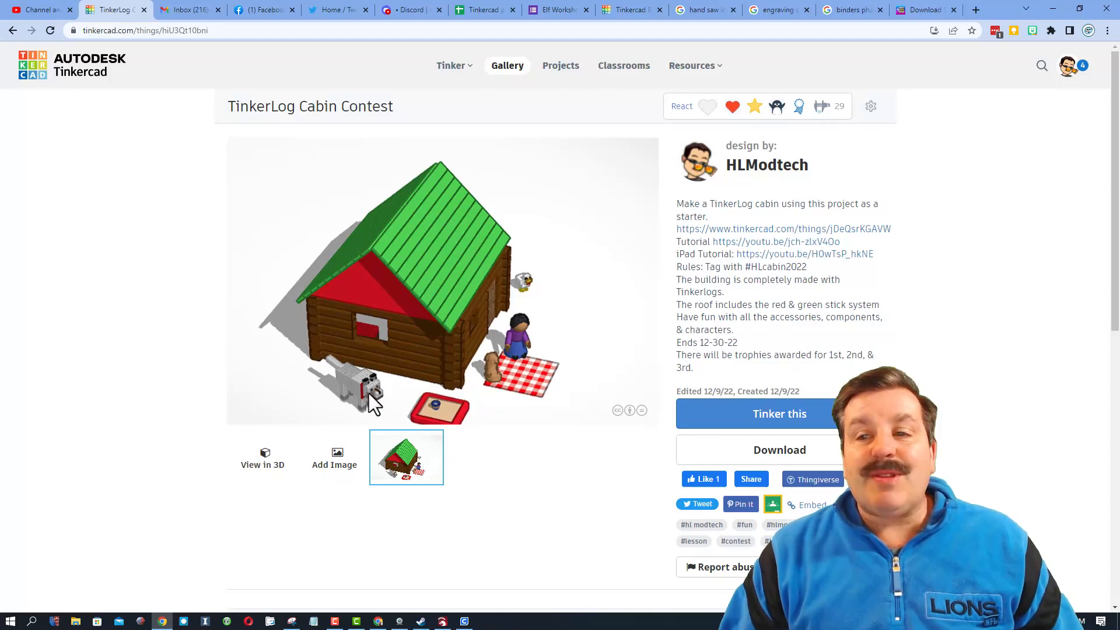
mouse_move(648, 365)
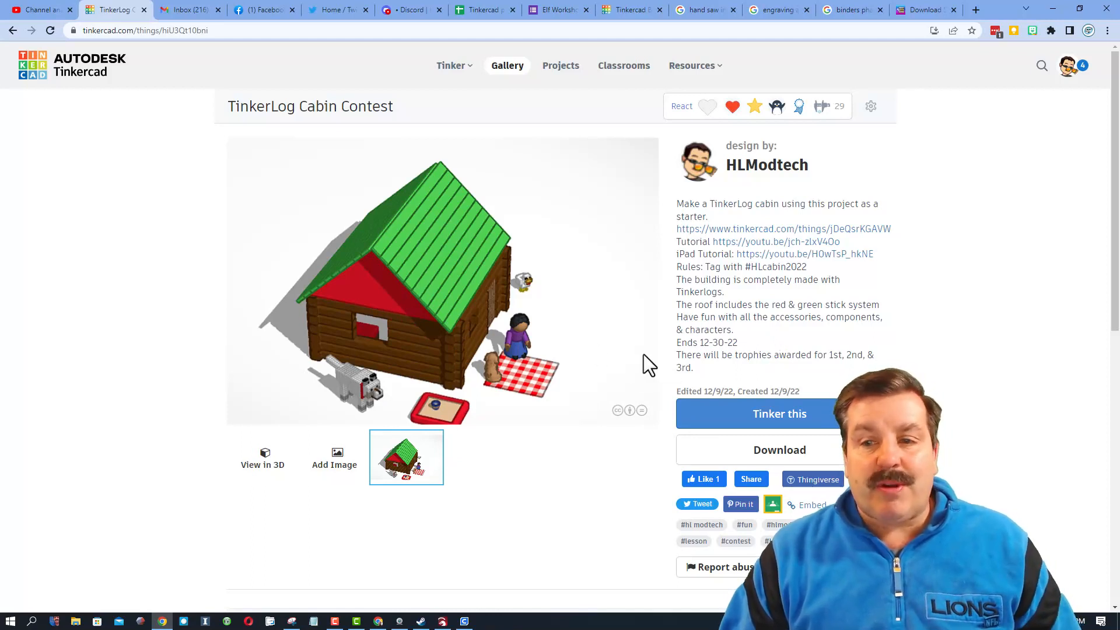
mouse_move(479, 408)
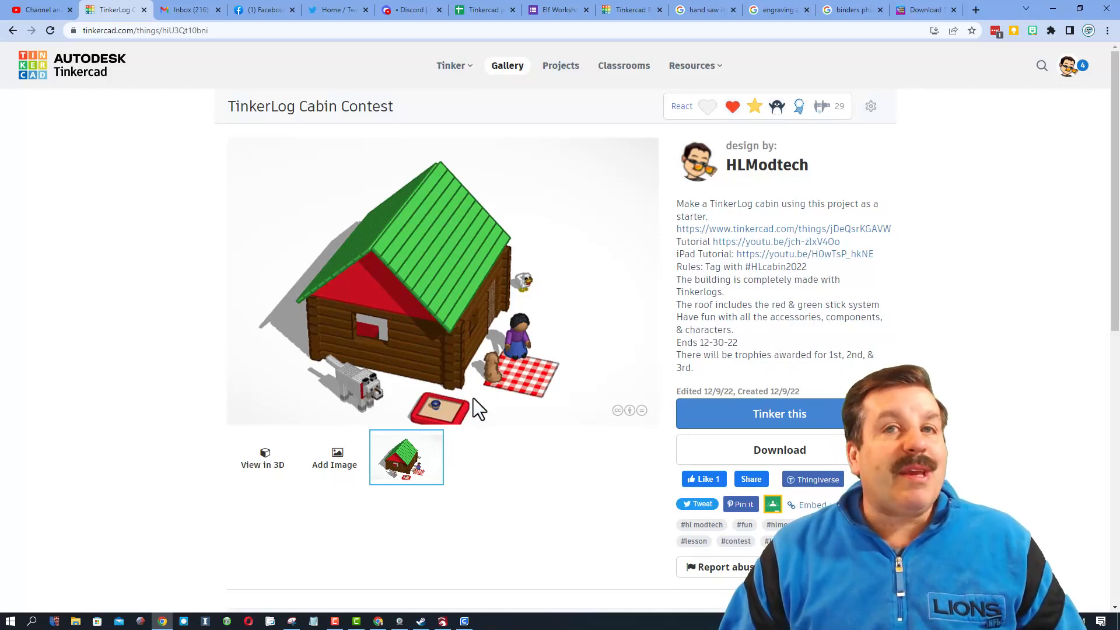
mouse_move(515, 397)
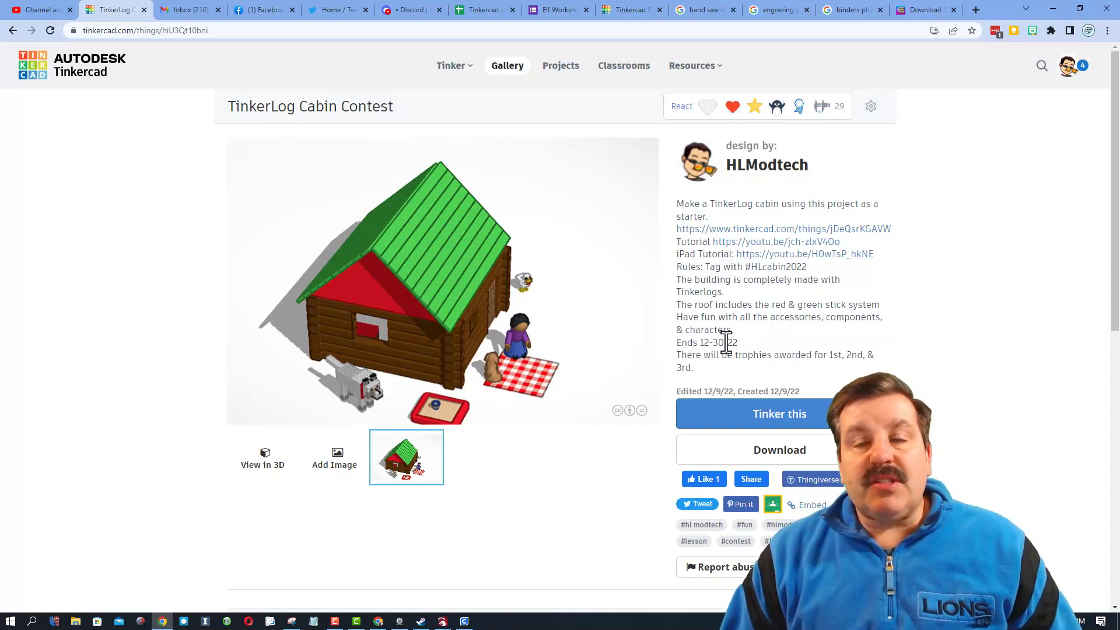
mouse_move(721, 377)
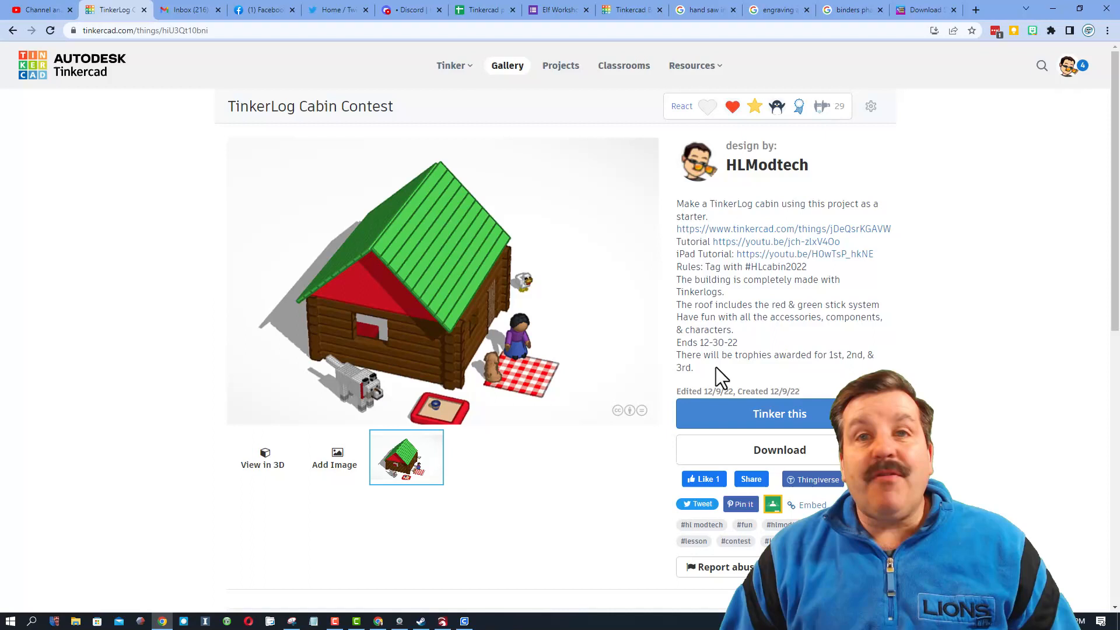
mouse_move(758, 372)
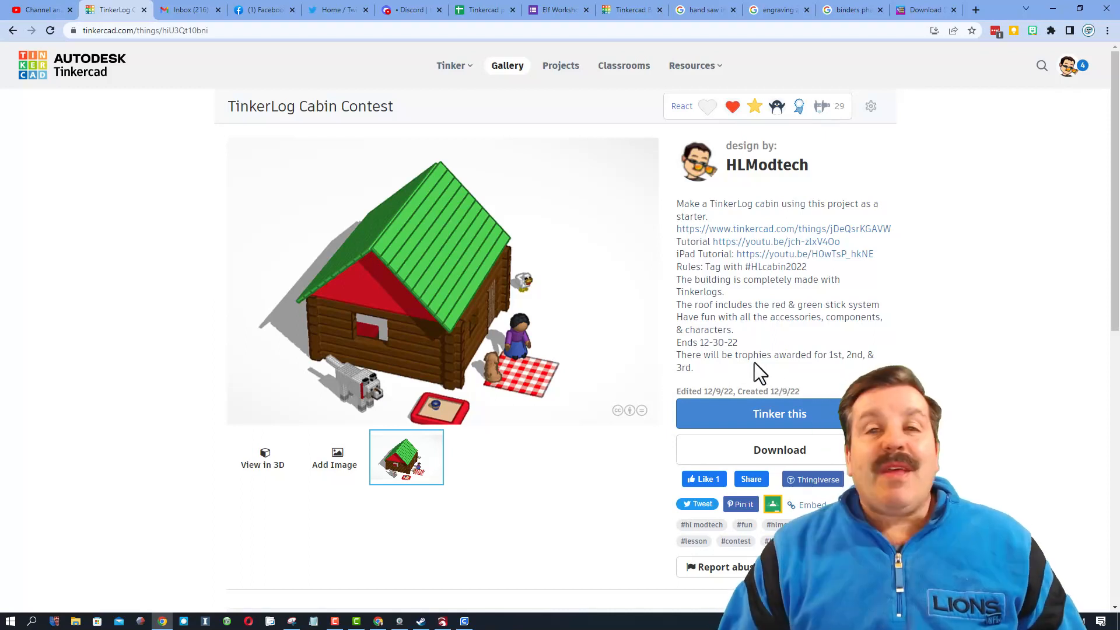
mouse_move(804, 378)
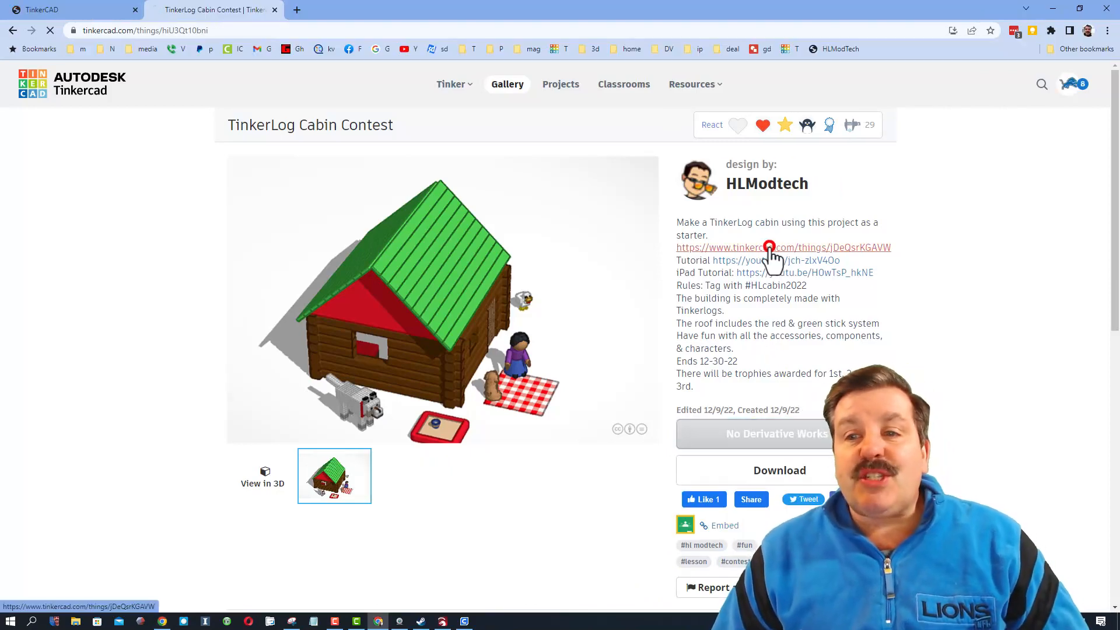
Step: Copy and Tinker the TinkerLOGS starter so the three log pieces load in the editor
left_click(785, 247)
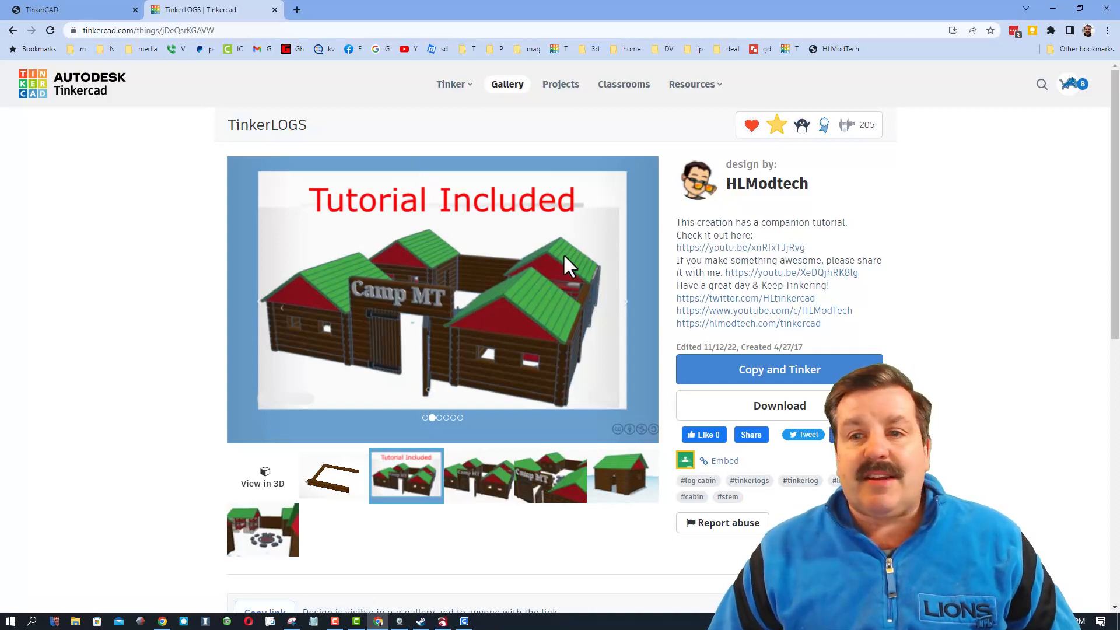
mouse_move(871, 214)
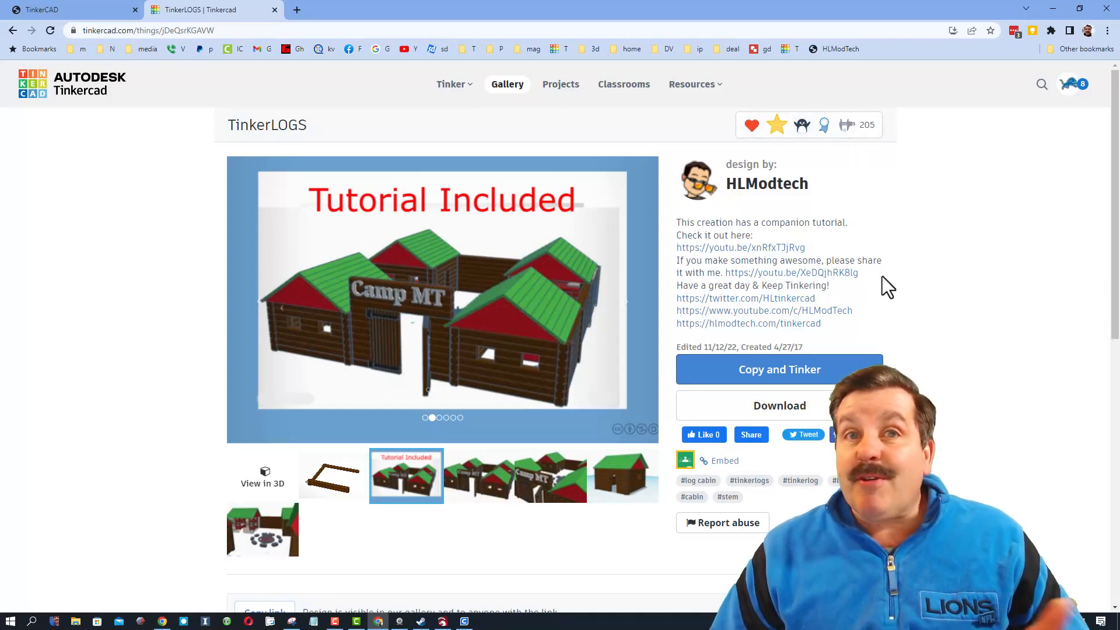
left_click(780, 370)
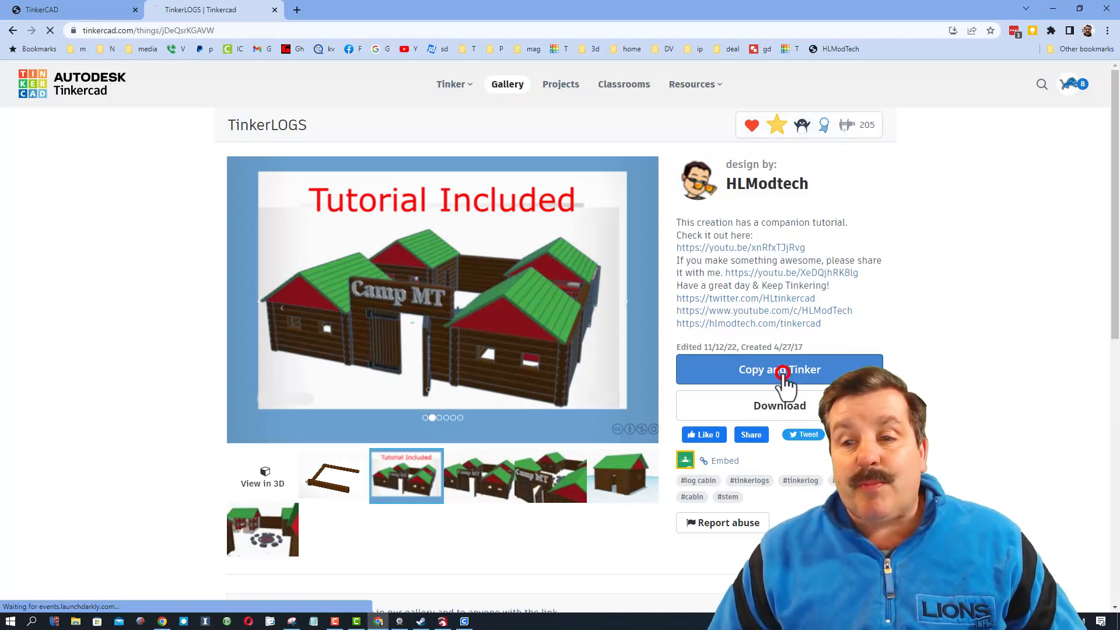
left_click(779, 370)
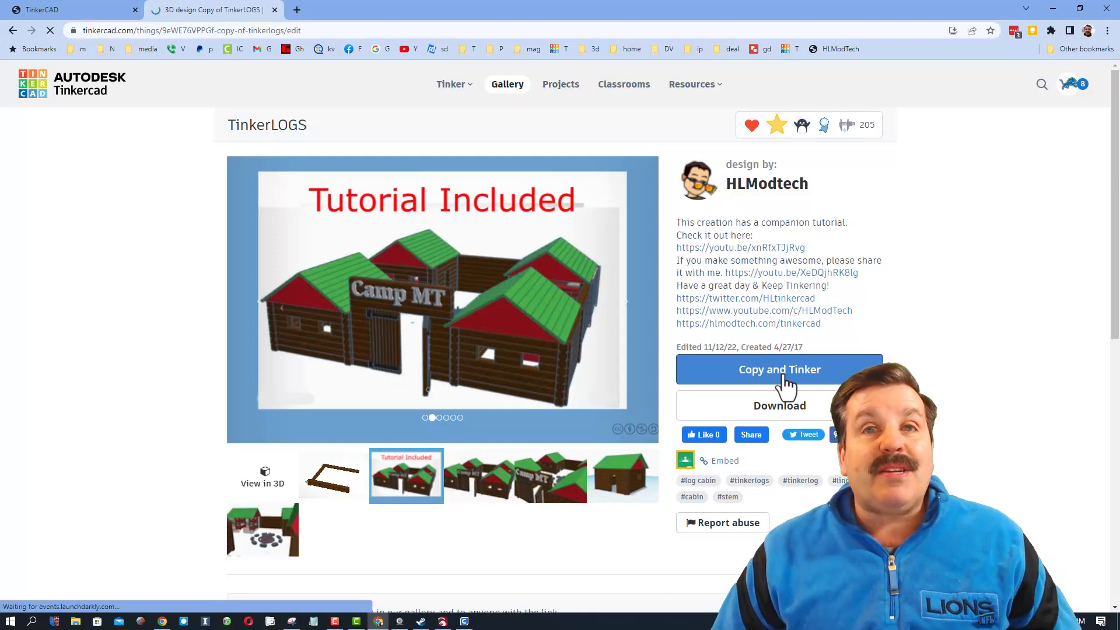
left_click(779, 370)
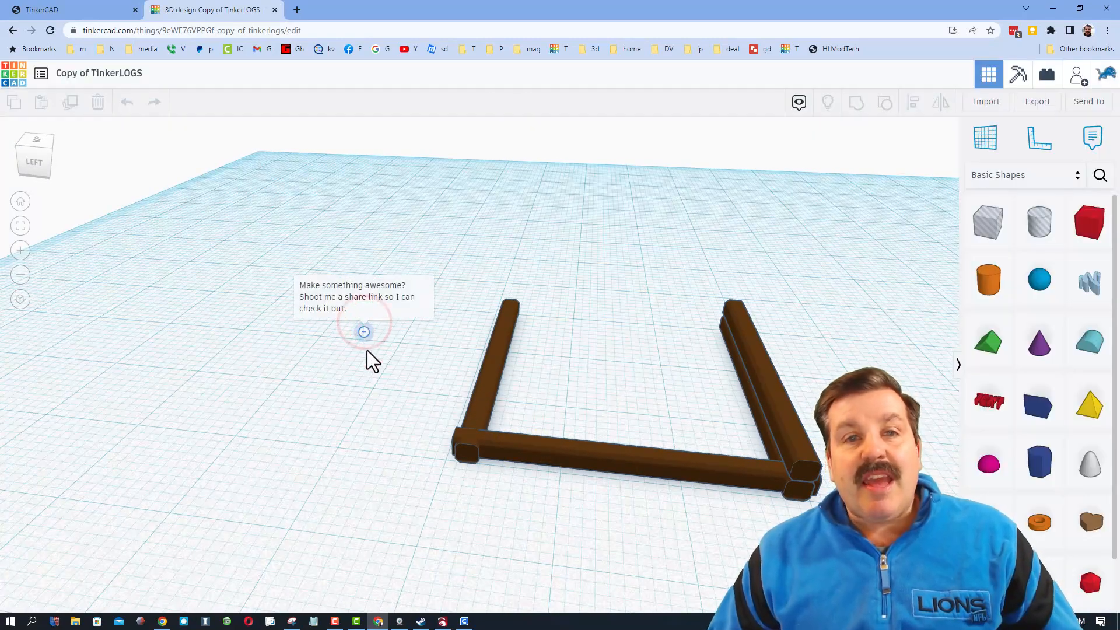
mouse_move(582, 389)
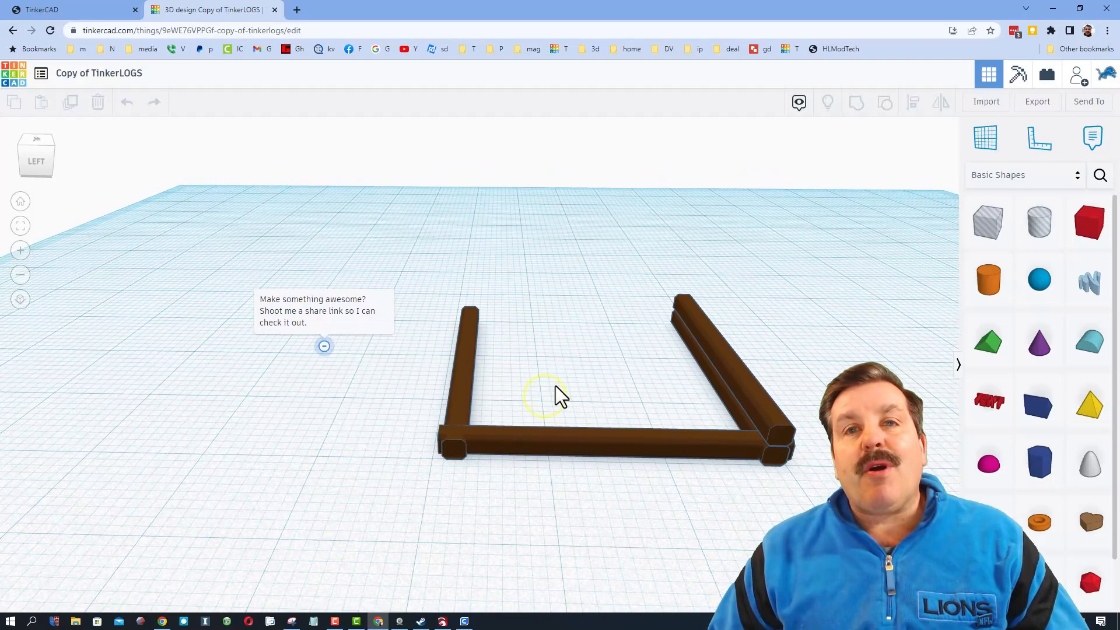
Step: Rename 'Copy of TinkerLOGS' to 'TinkerLOgs mdh' and bring up the Collaborate dialog
left_click(98, 73)
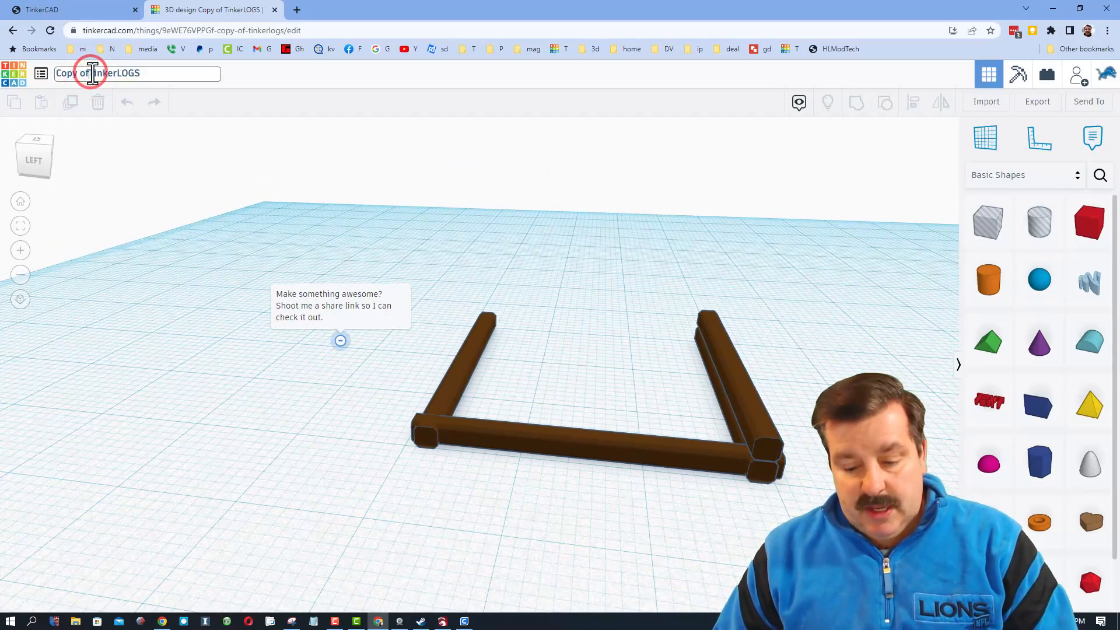
type("TinkerLOgs mdh")
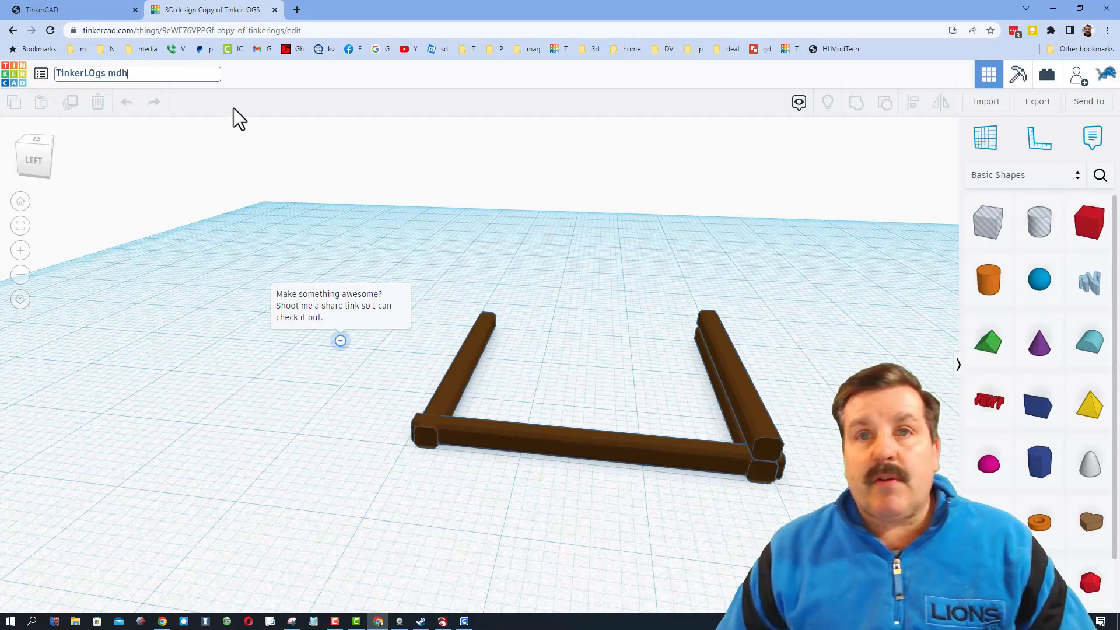
right_click(367, 286)
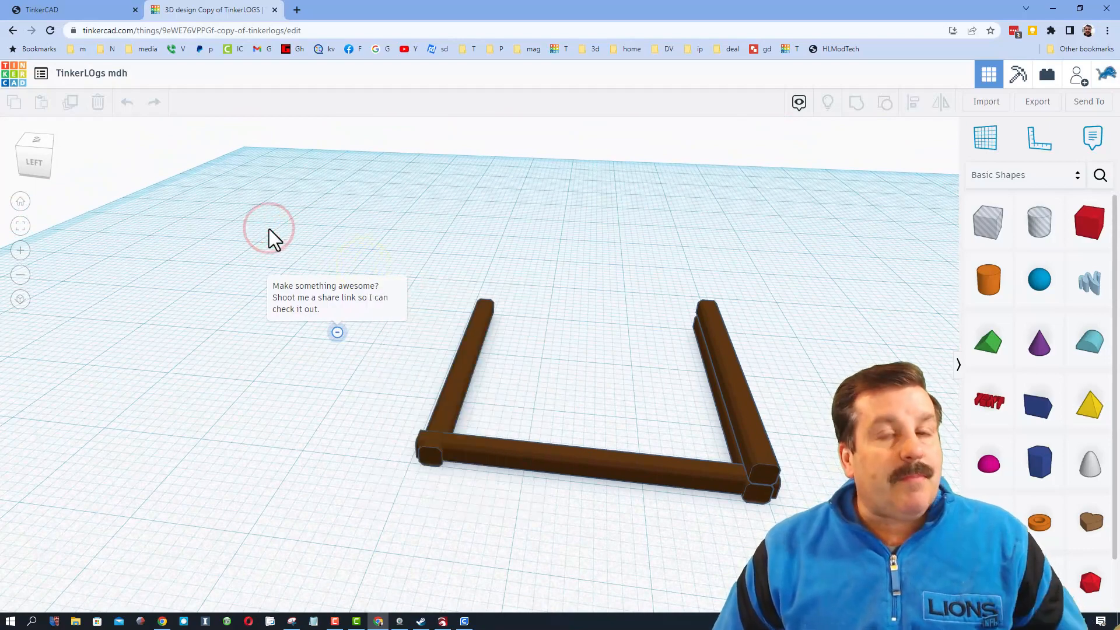
left_click(1078, 74)
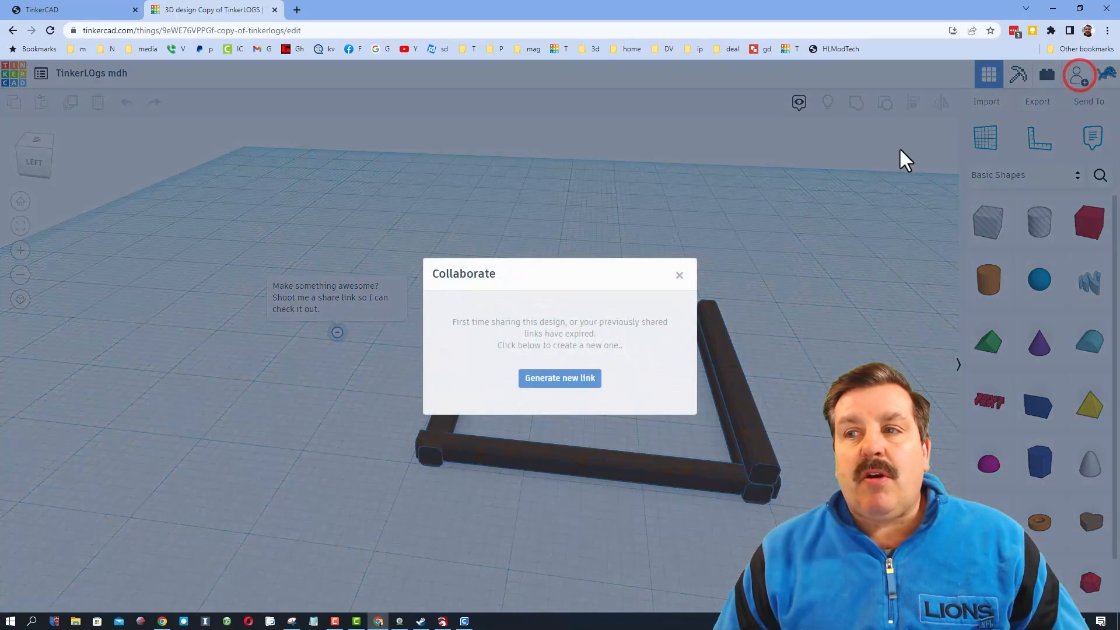
Step: Generate and copy a new share link, then return to the renamed log design
left_click(559, 378)
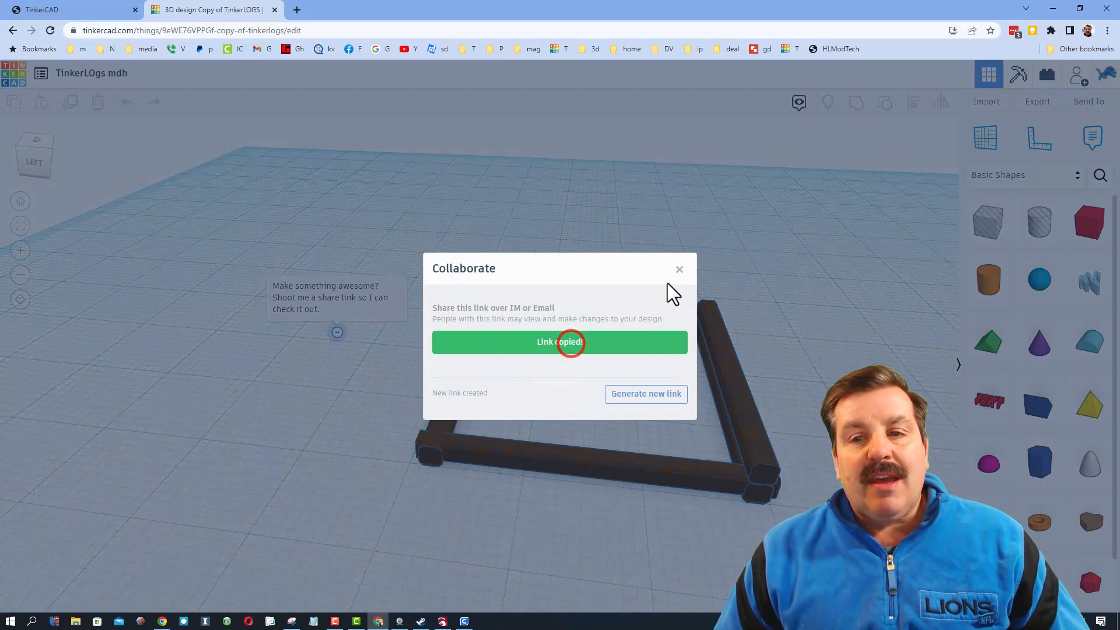
left_click(679, 269)
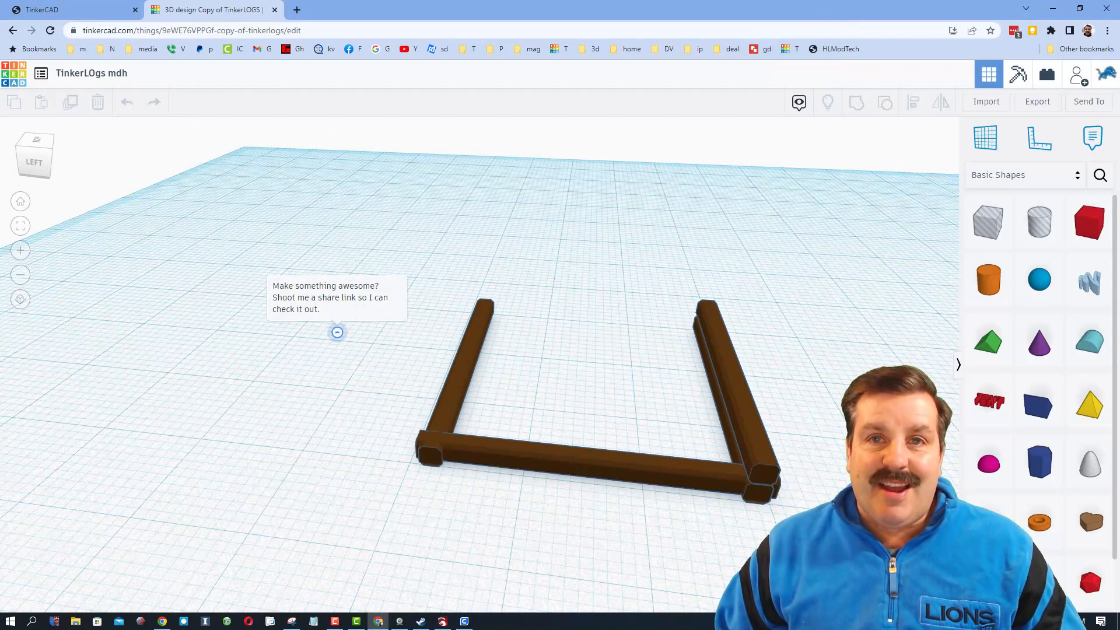
Step: Return to the HLModTech Tinkercad page, briefly checking the Contact Us chat widget
left_click(64, 9)
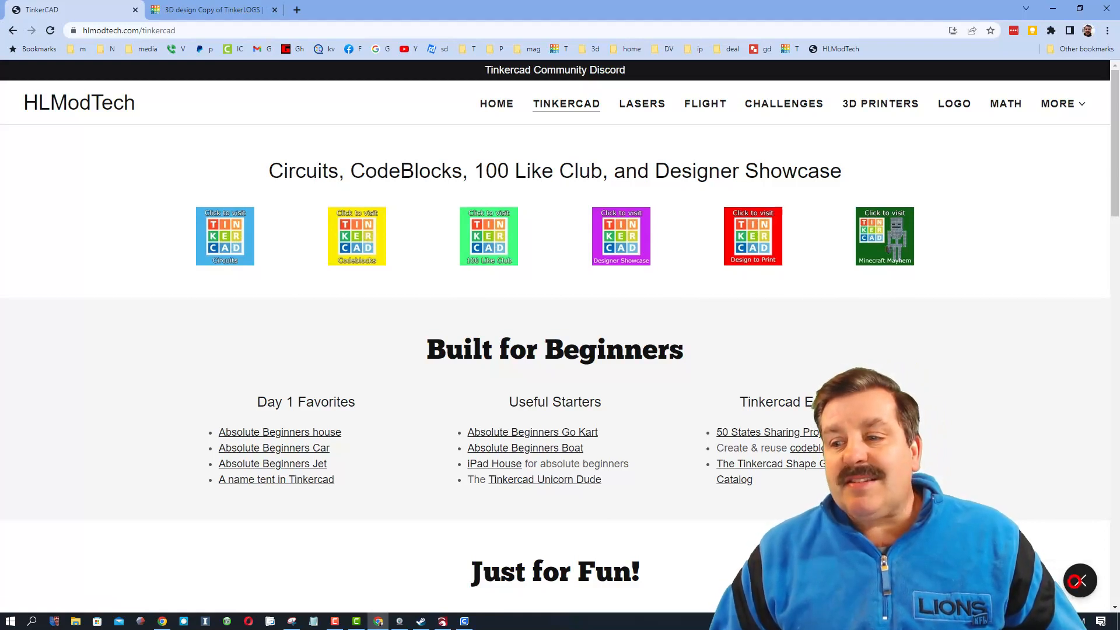
left_click(1078, 580)
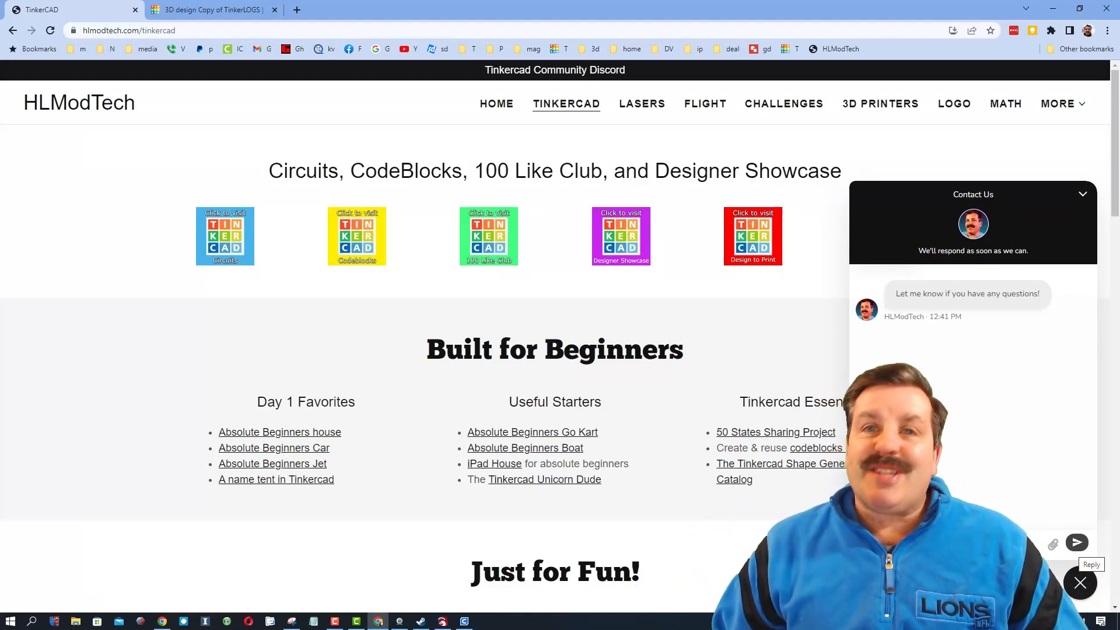
left_click(1080, 582)
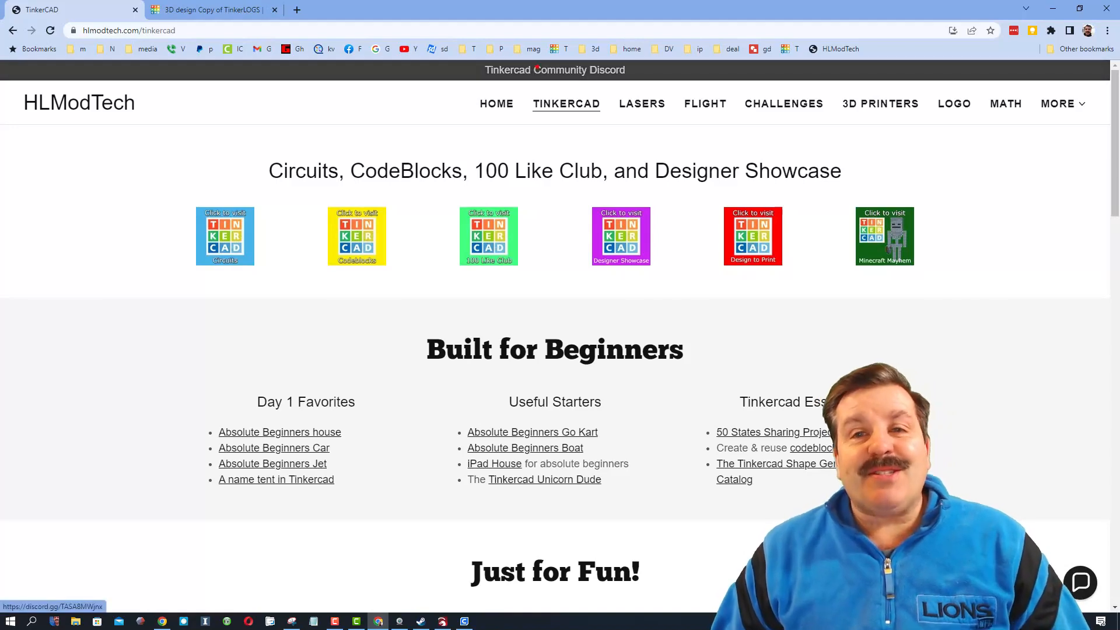